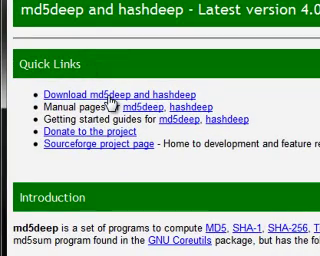
Scroll down the md5deep project page toward the download link
{"action": "scroll", "scroll_direction": "down", "scroll_amount": 3}
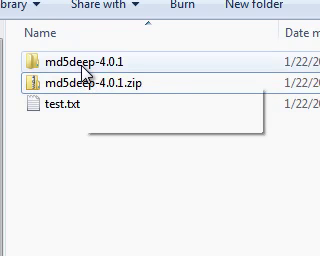
{"action": "mouse_move", "coordinate": [96, 78]}
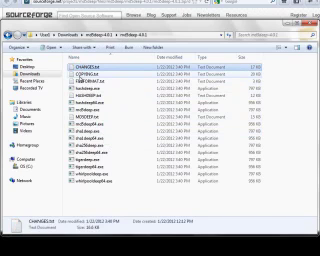
Place a copy of test.txt inside the md5deep-4.0.1 folder
{"action": "key", "text": "ctrl+a"}
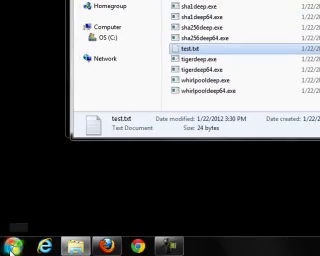
Launch Command Prompt from the Start menu search for 'cm'
{"action": "left_click", "coordinate": [12, 240]}
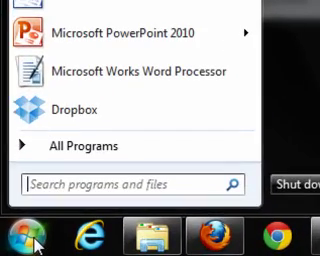
{"action": "type", "text": "cm"}
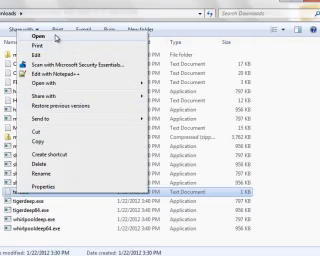
{"action": "left_click", "coordinate": [40, 32]}
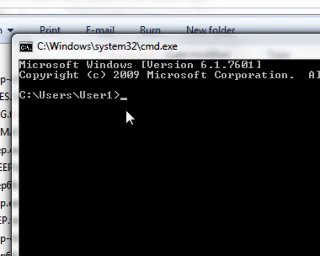
List the home folder with dir and prepare 'cd downloads'
{"action": "type", "text": "dir"}
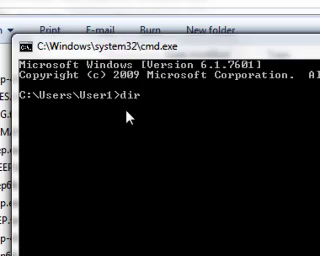
{"action": "key", "text": "Return"}
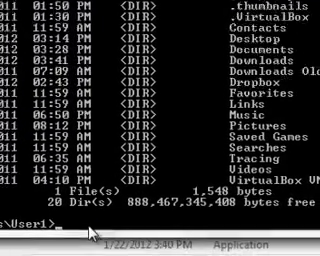
{"action": "type", "text": "cd"}
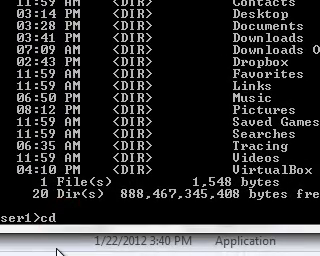
{"action": "type", "text": "down"}
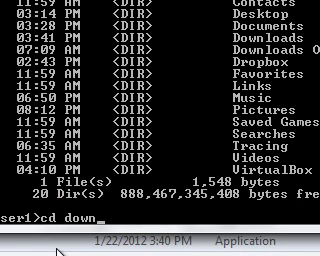
{"action": "type", "text": "loads"}
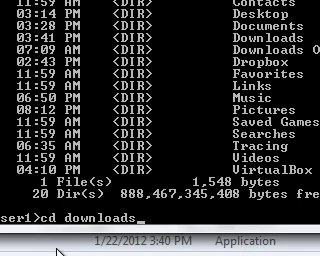
Move into Downloads, list its files, and begin a sha256deep command
{"action": "key", "text": "Return"}
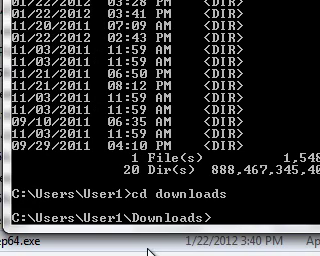
{"action": "mouse_move", "coordinate": [108, 216]}
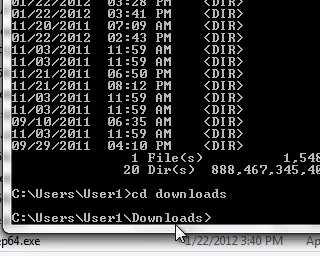
{"action": "type", "text": "dir"}
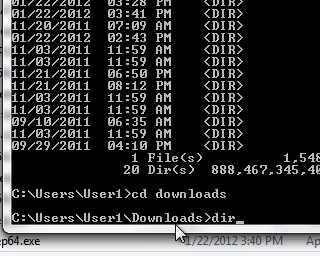
{"action": "key", "text": "Return"}
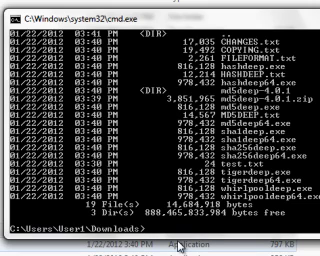
{"action": "type", "text": "sha256"}
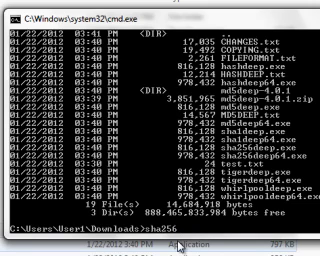
Compose 'sha256deep md5deep-4.0.1.zip' to hash the downloaded archive
{"action": "type", "text": "deep"}
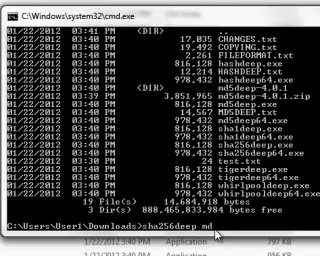
{"action": "type", "text": "md5deep"}
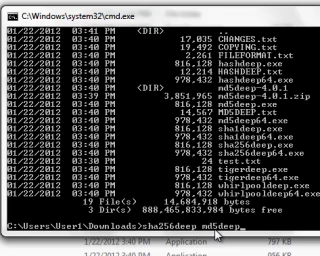
{"action": "type", "text": "-4.0.1"}
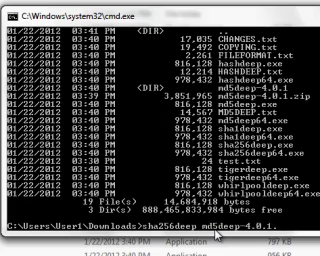
{"action": "type", "text": ".zip"}
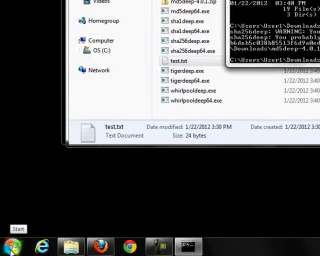
Show the System page with Windows 7 Home Premium 64-bit details
{"action": "left_click", "coordinate": [12, 248]}
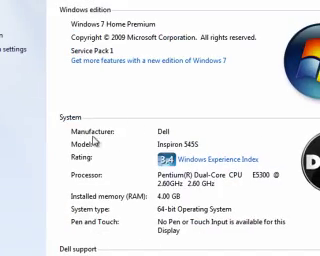
{"action": "mouse_move", "coordinate": [236, 248]}
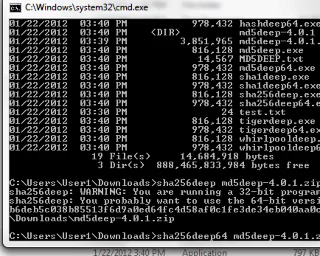
Scroll down to read the sha256deep64 output
{"action": "scroll", "scroll_direction": "down", "scroll_amount": 3}
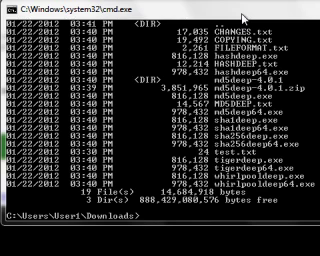
Begin an md5deep command at the Downloads prompt
{"action": "type", "text": "md5deep64 t"}
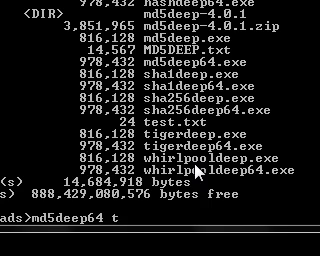
Run 'md5deep64 test.txt' to compute its MD5 hash
{"action": "type", "text": "ext"}
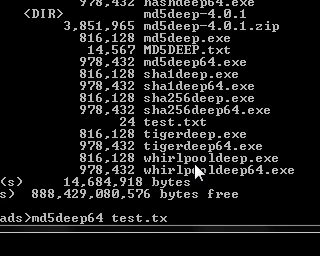
{"action": "key", "text": "Return"}
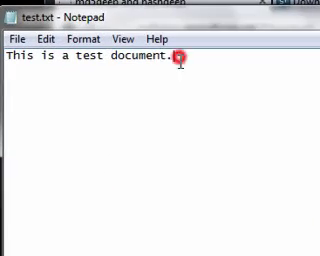
Delete the final period after 'document' in test.txt and save via the File menu
{"action": "key", "text": "Backspace"}
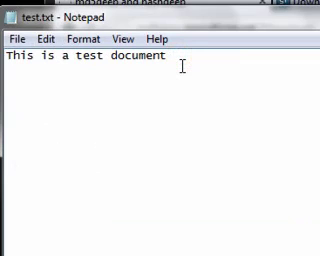
{"action": "left_click", "coordinate": [12, 40]}
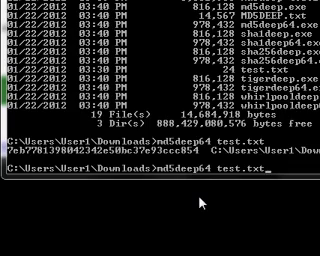
Rerun 'md5deep64 test.txt' and see a new MD5 hash, different from the first
{"action": "key", "text": "Return"}
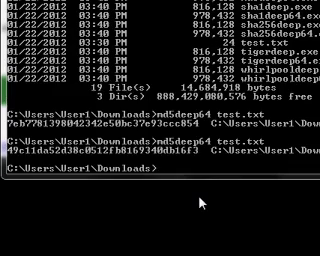
{"action": "scroll", "scroll_direction": "down", "scroll_amount": 3}
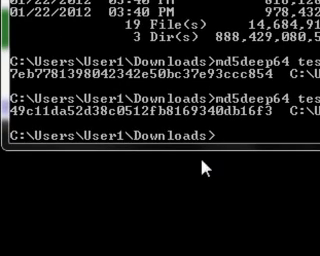